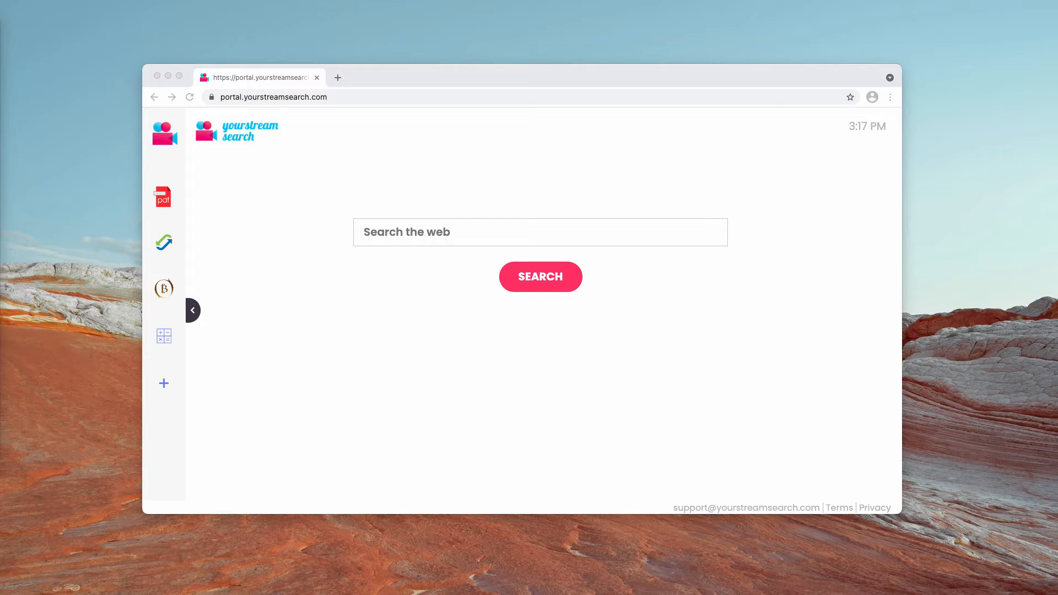
mouse_move(291, 127)
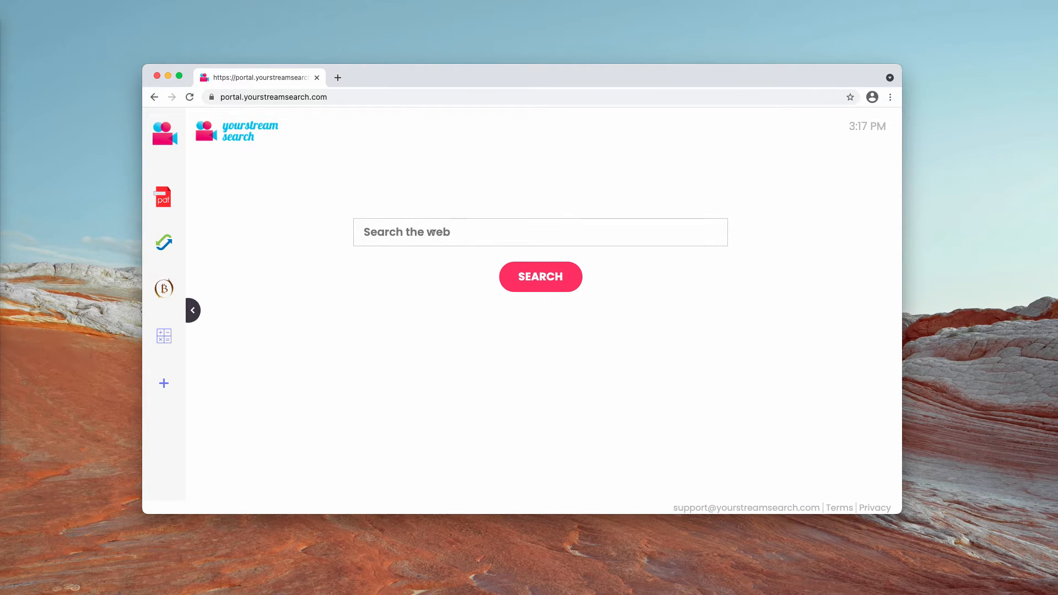
Run a web search from the start page and close the redirected searchlee results
click(540, 277)
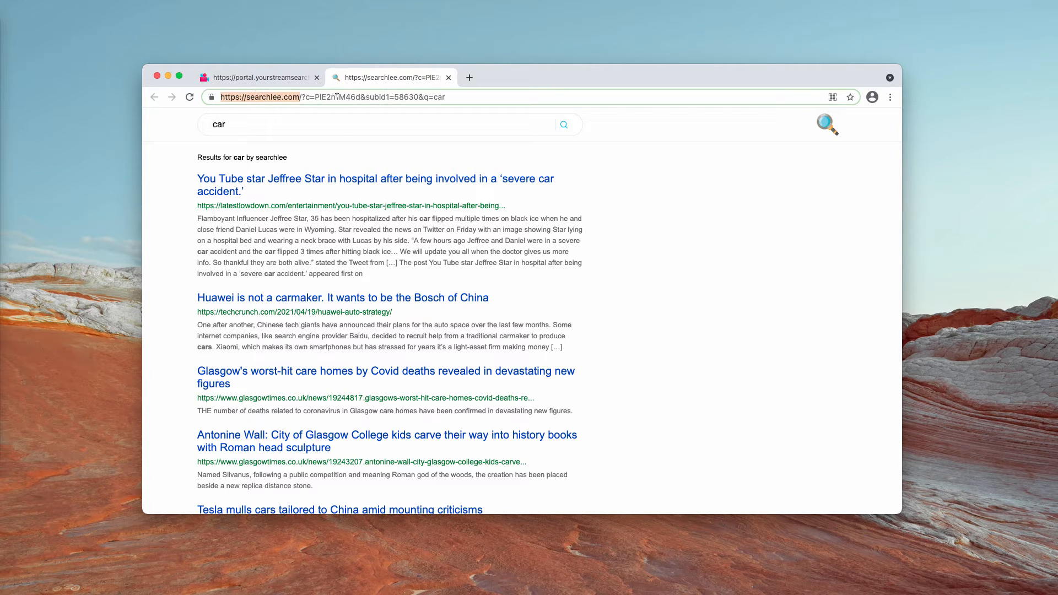
click(448, 77)
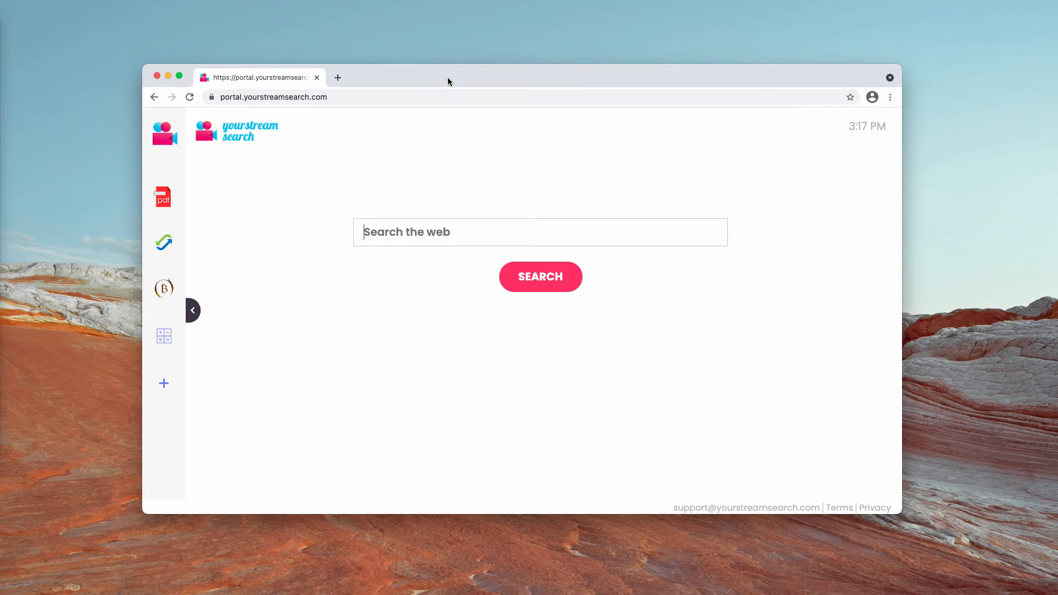
mouse_move(286, 140)
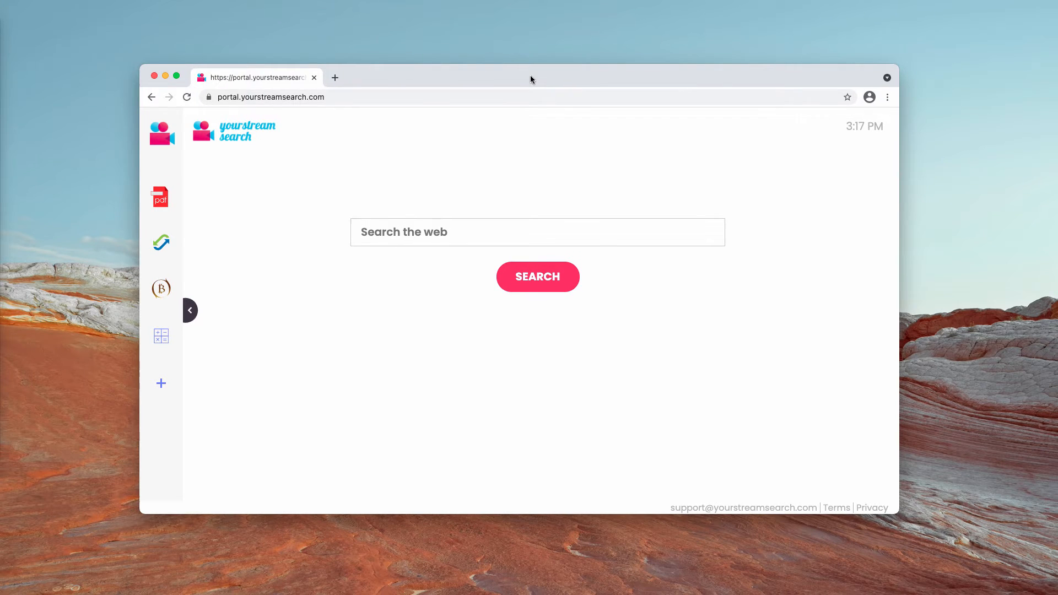
View Chrome's Extensions page, which lists no extensions, then close it
click(887, 97)
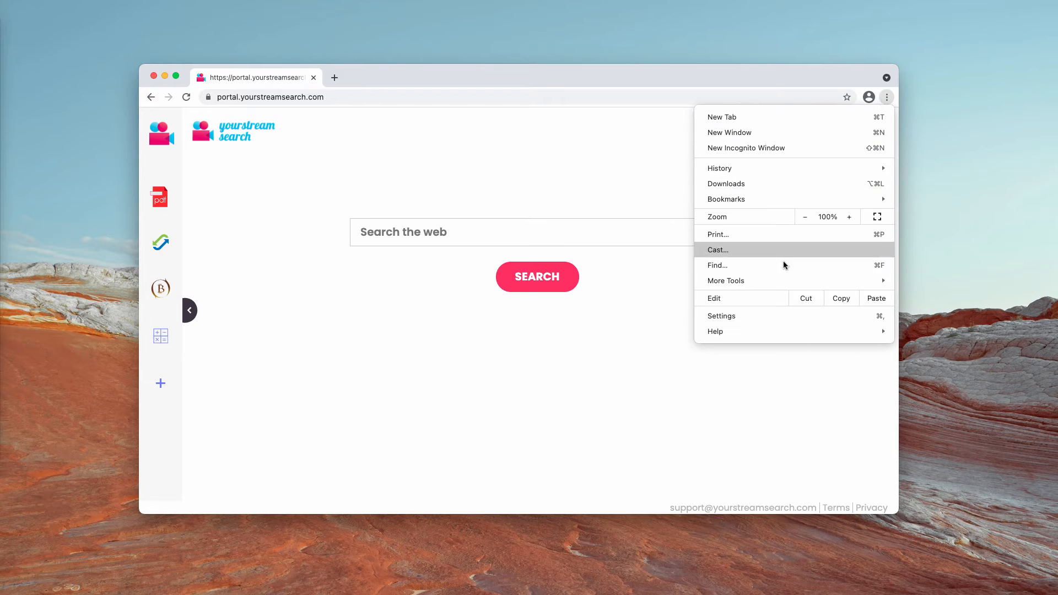
click(591, 328)
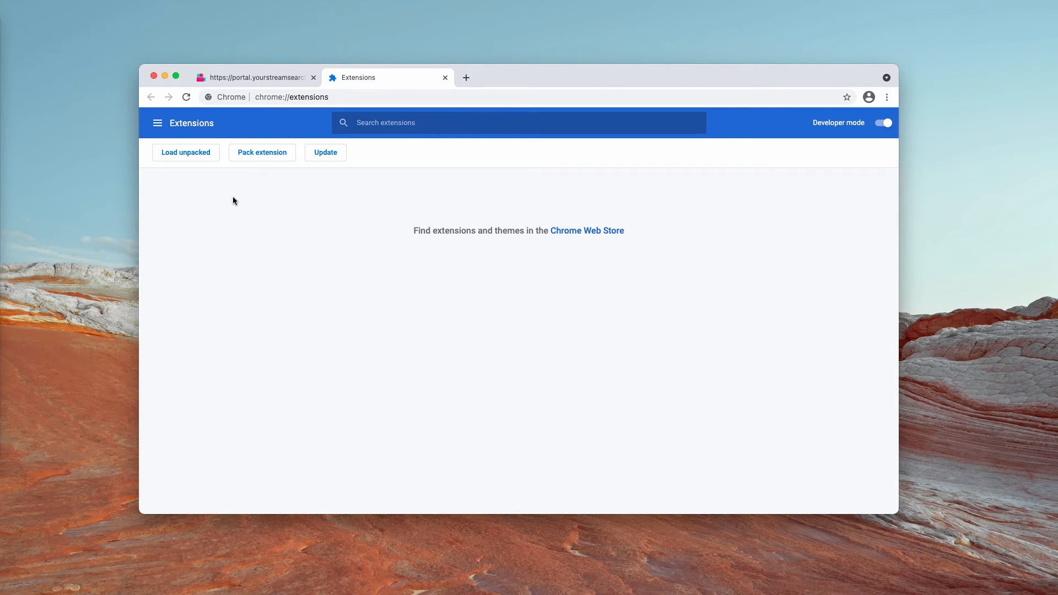
mouse_move(507, 211)
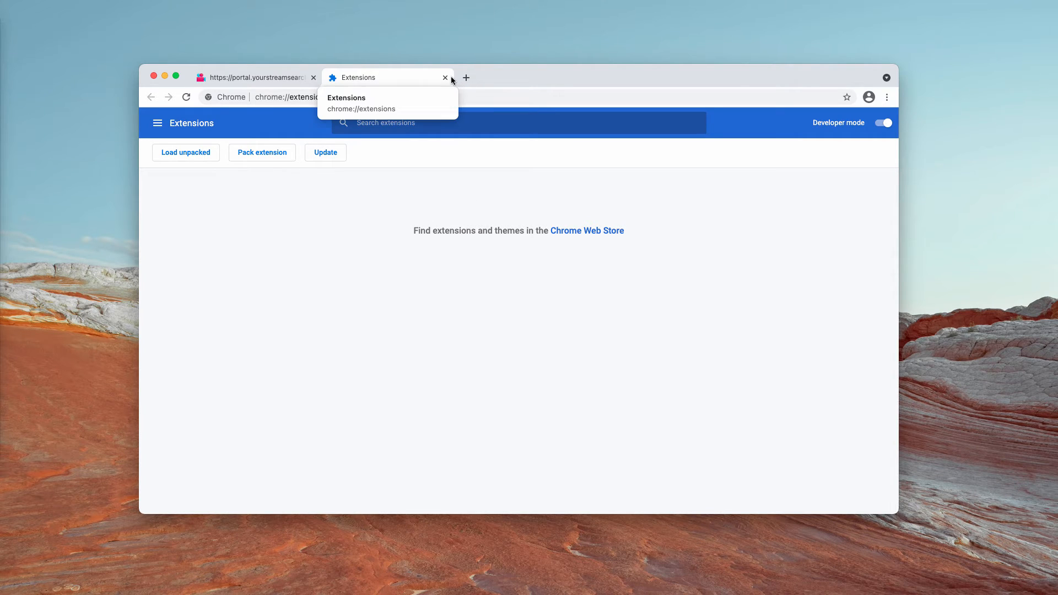
click(444, 78)
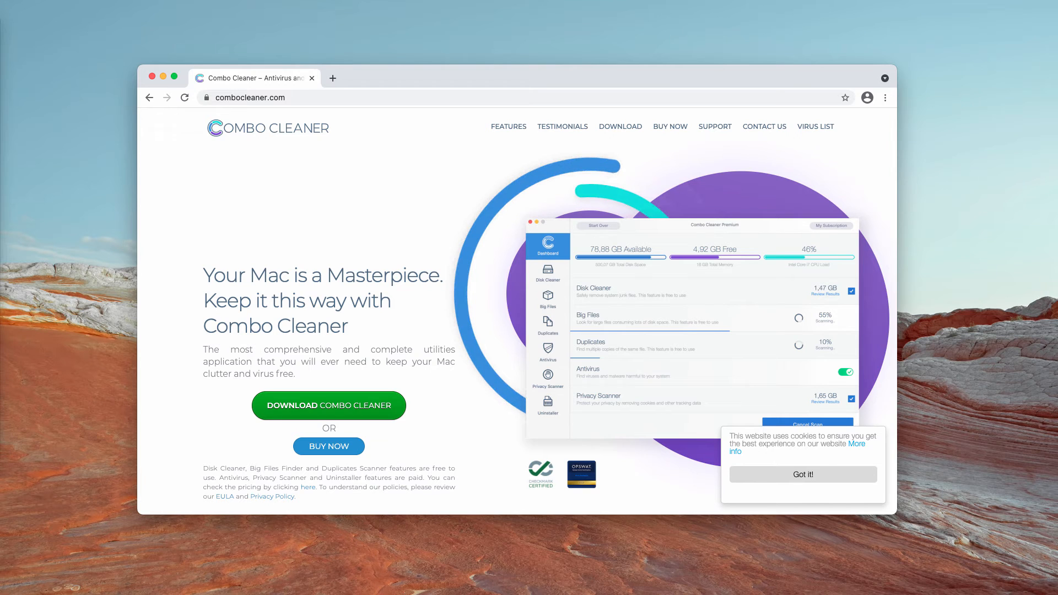
mouse_move(98, 65)
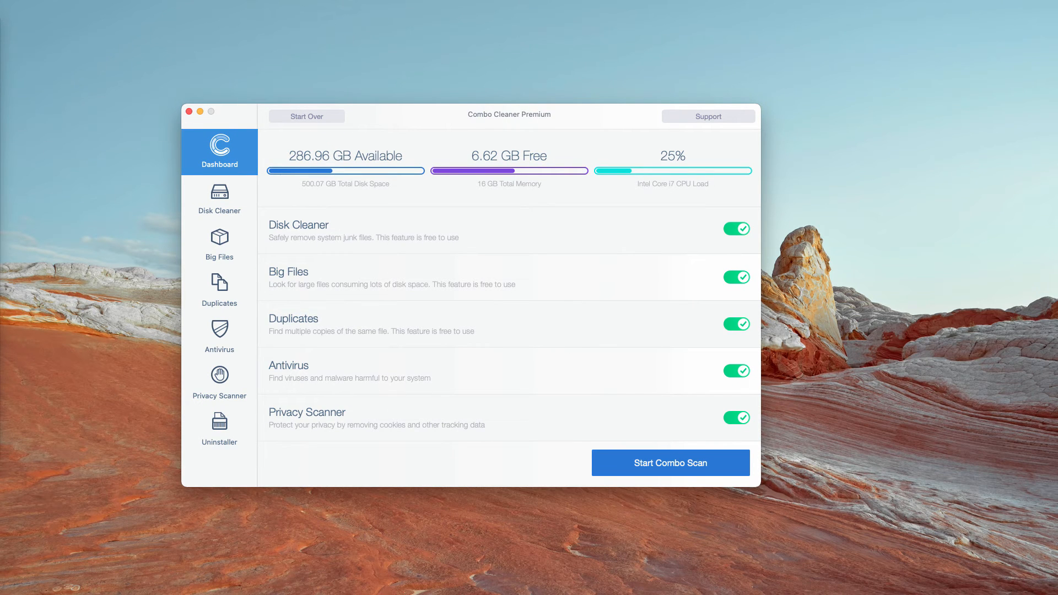
Start a Combo Scan of the Mac with every module enabled
click(669, 462)
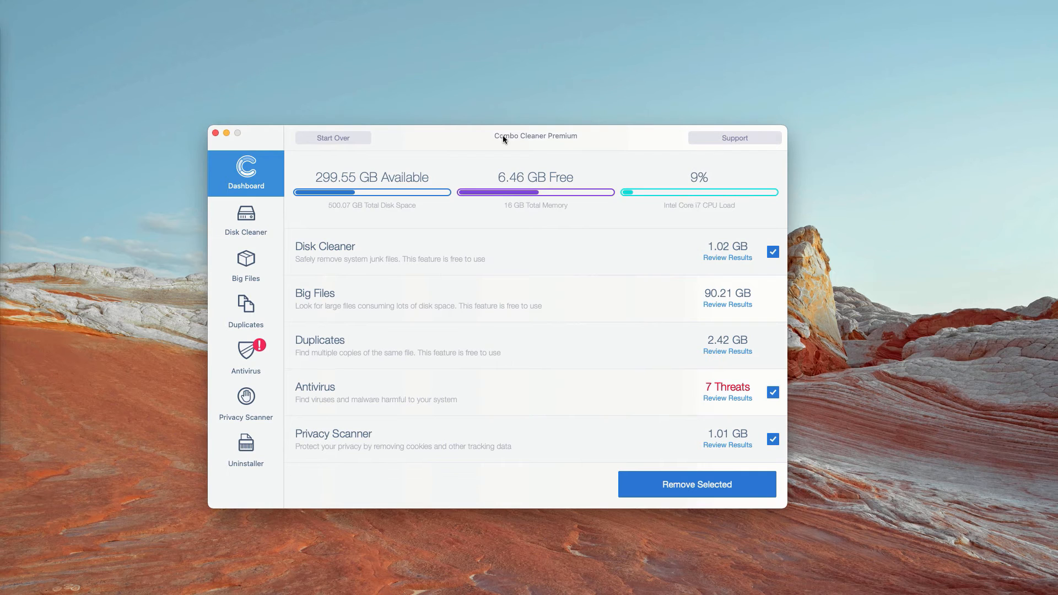
mouse_move(281, 400)
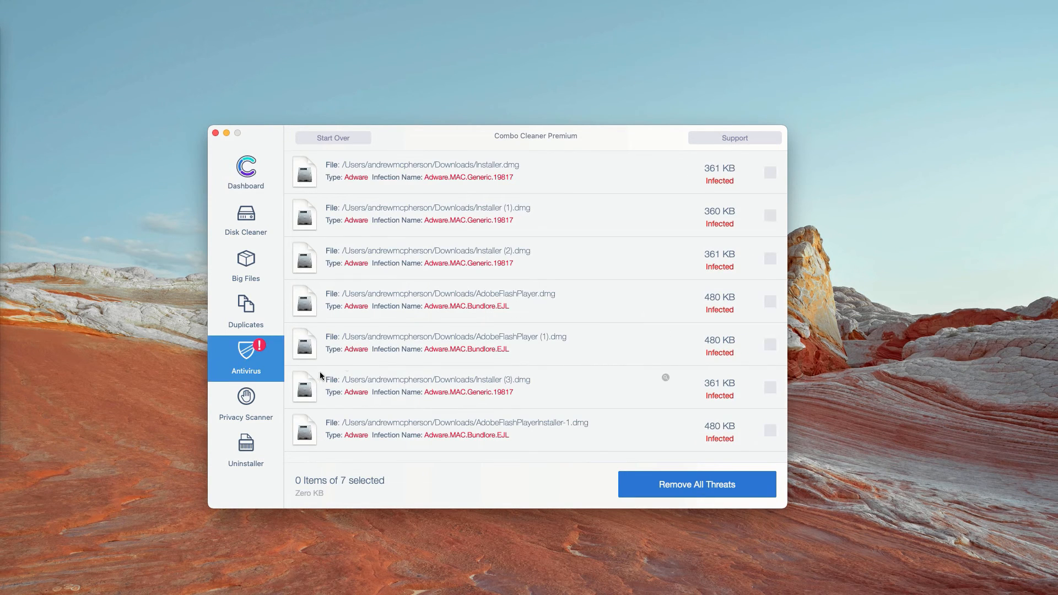
Return to the Dashboard and review the 7 adware threats found in Downloads
click(246, 172)
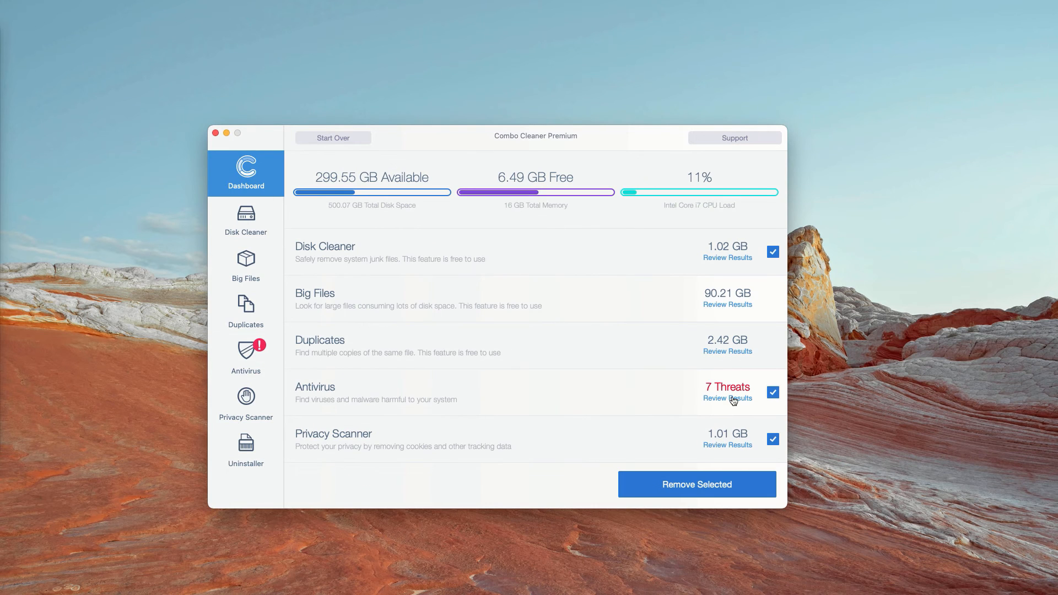
click(727, 398)
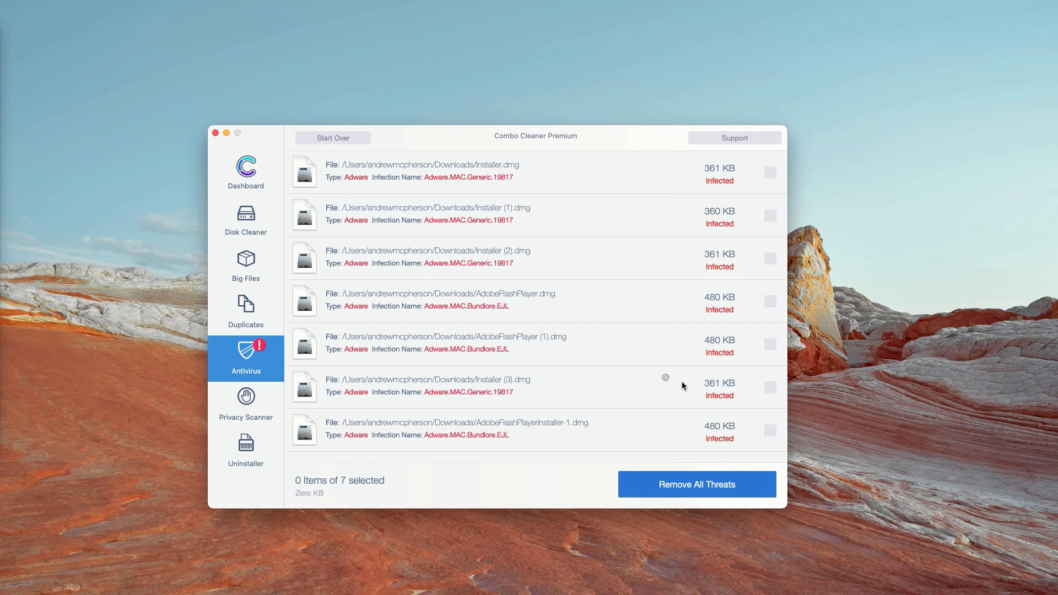
mouse_move(663, 148)
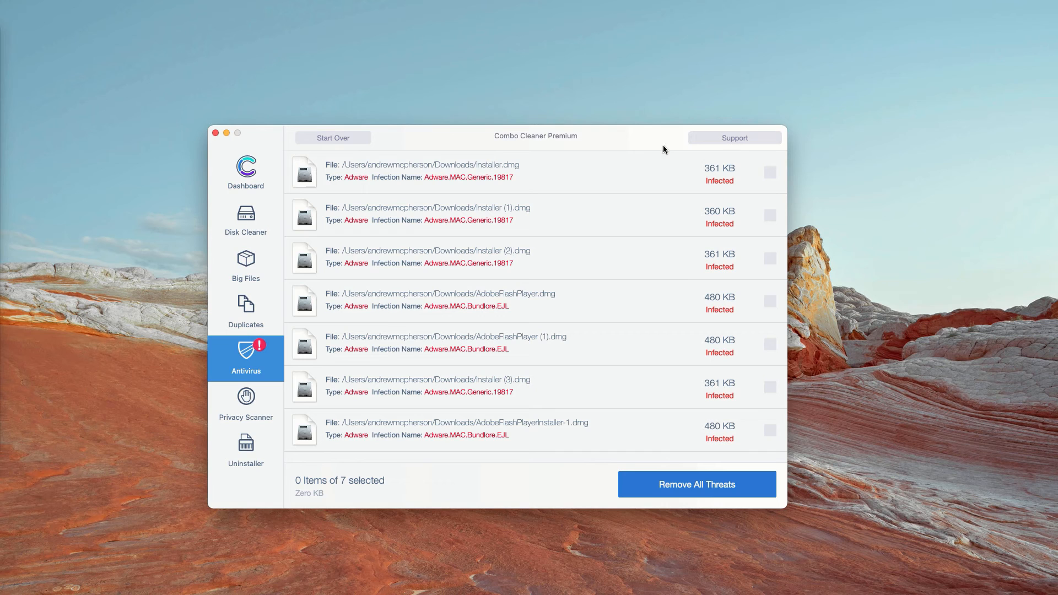
mouse_move(523, 440)
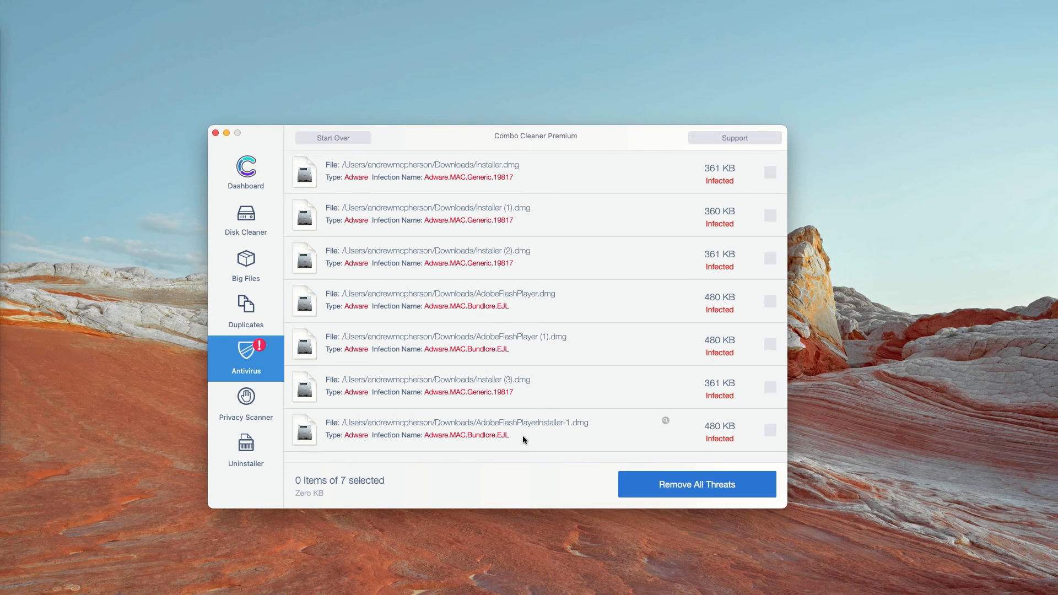
mouse_move(532, 270)
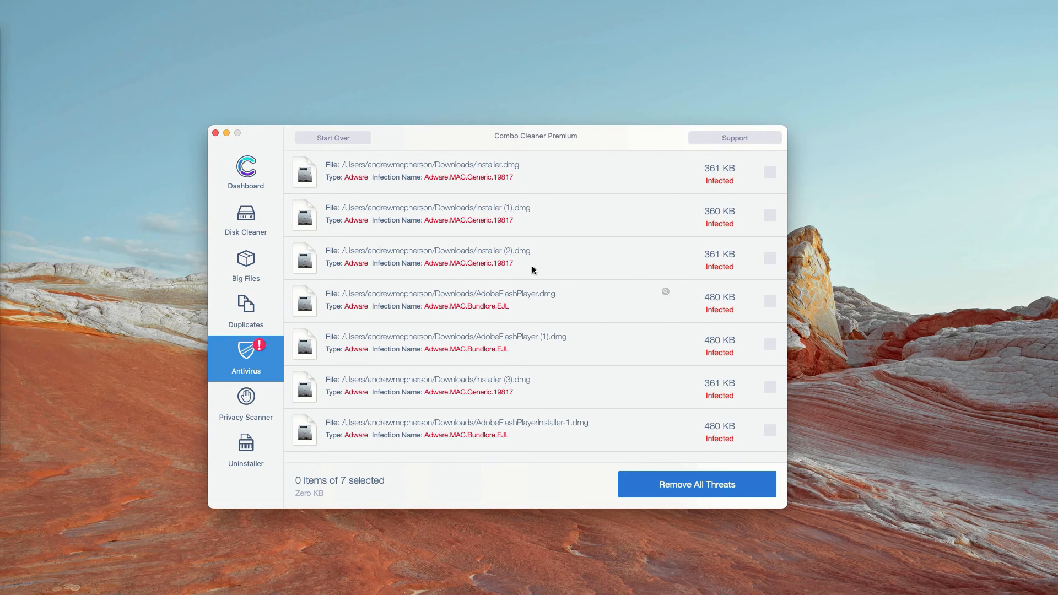
mouse_move(532, 170)
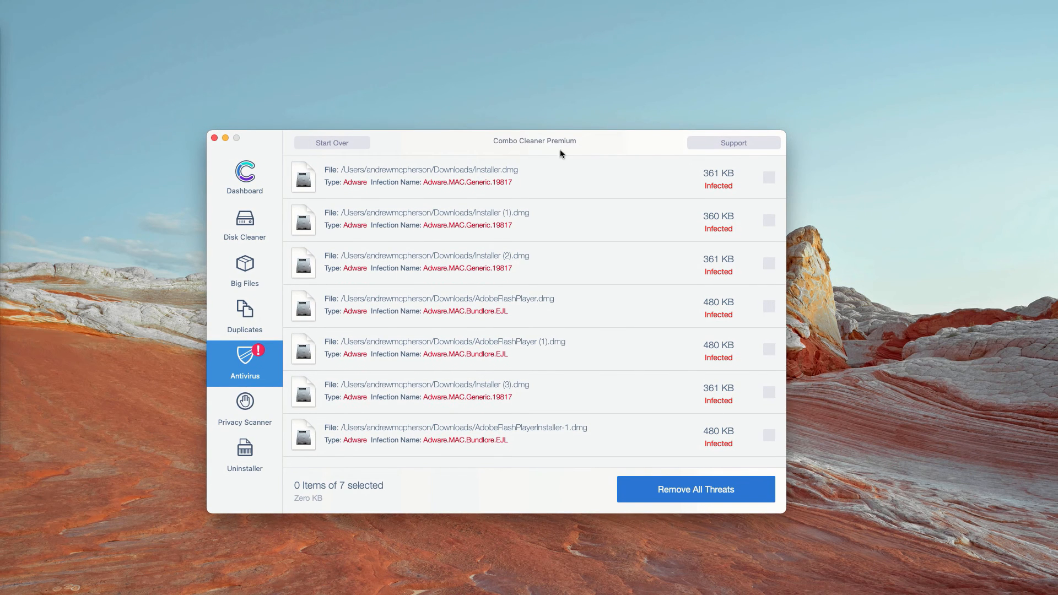
mouse_move(516, 149)
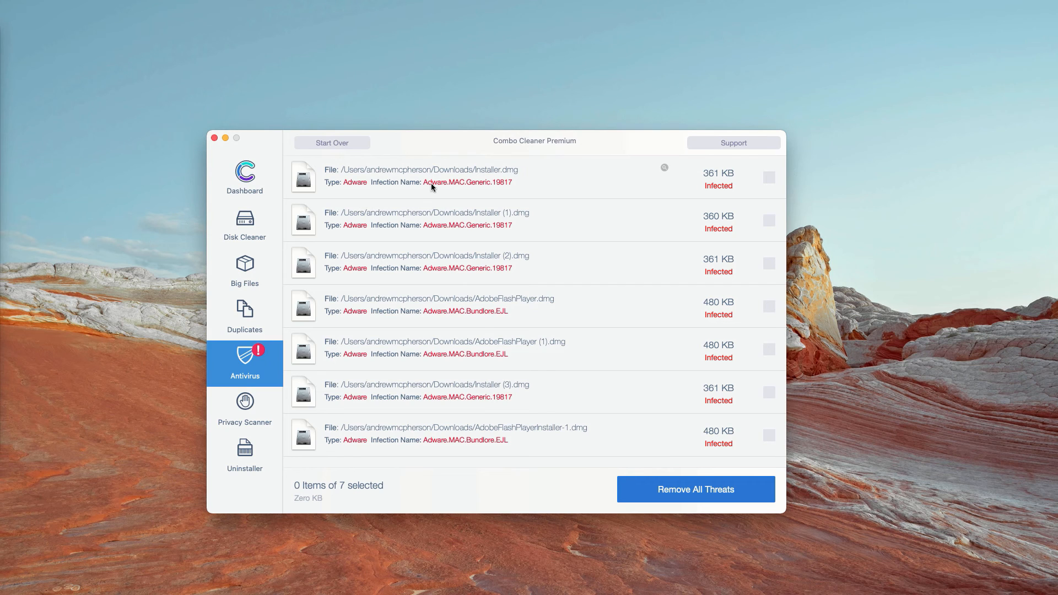
mouse_move(665, 170)
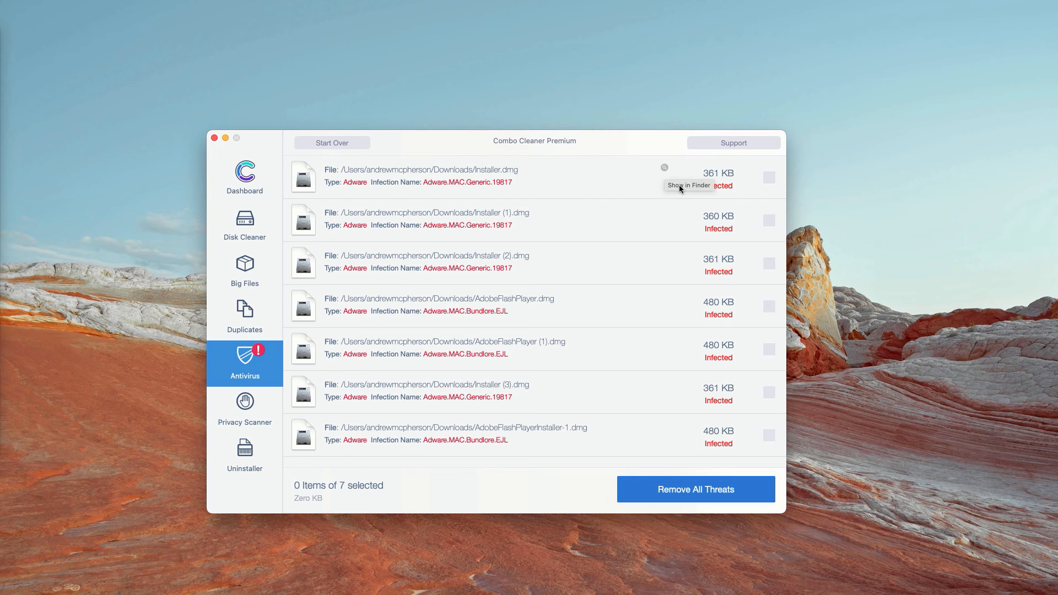
mouse_move(663, 167)
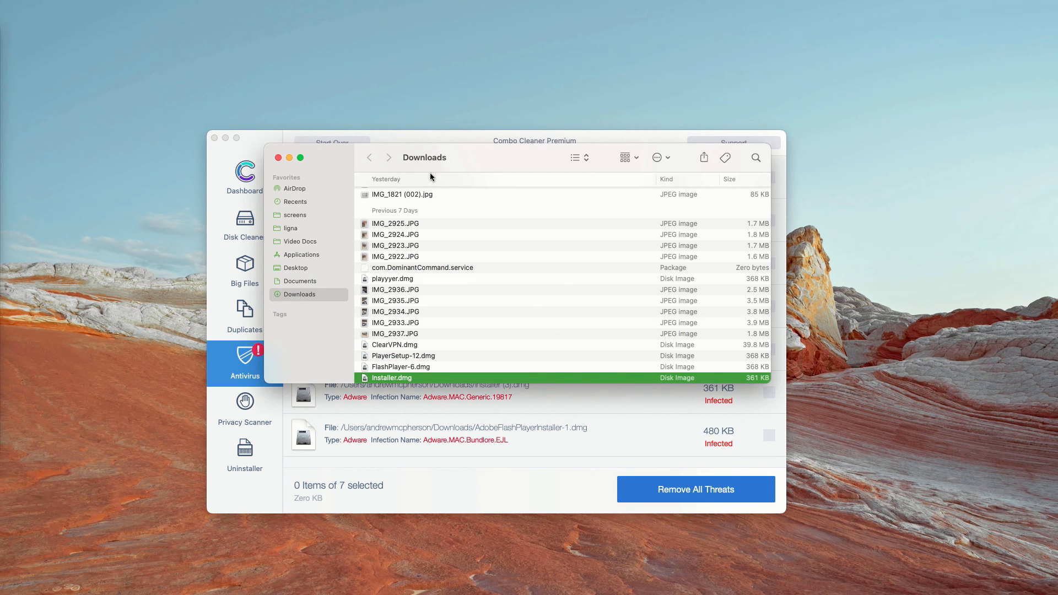
Move the infected Installer.dmg in Downloads to Trash and close the Finder window
scroll(down, 3)
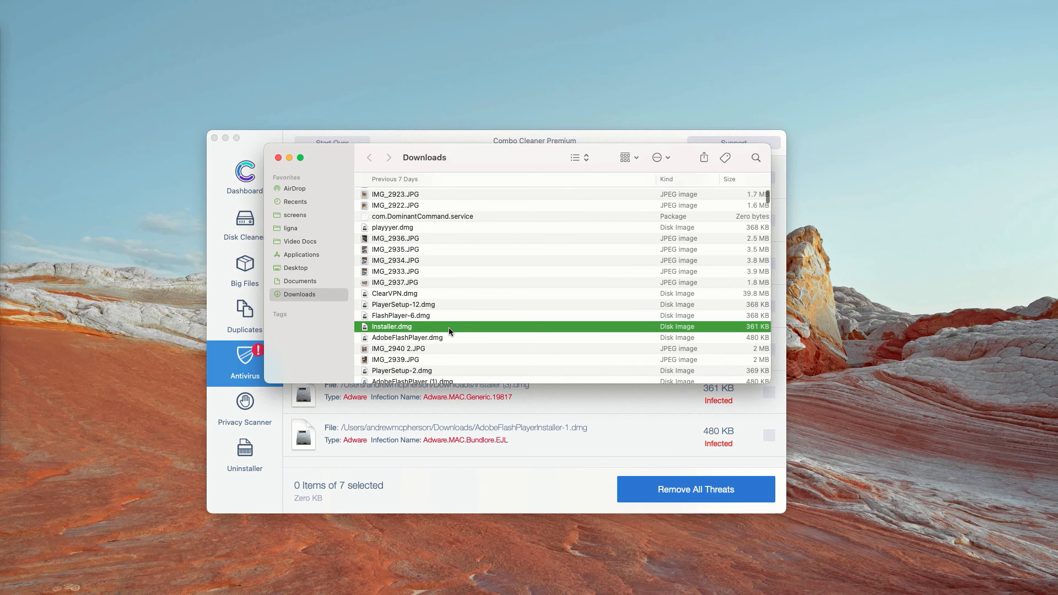
right_click(391, 327)
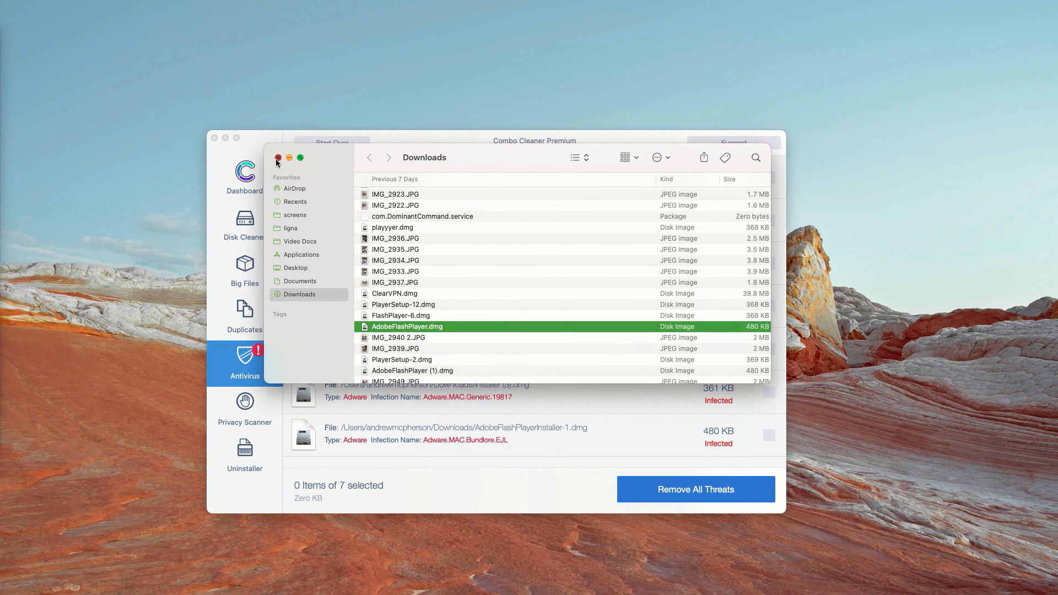
click(276, 157)
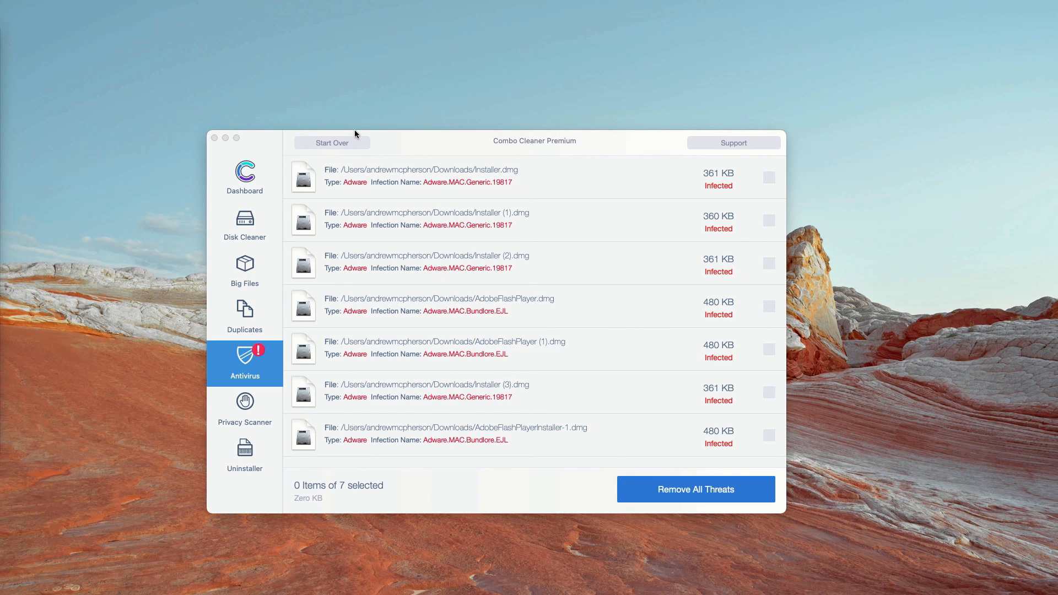
mouse_move(663, 214)
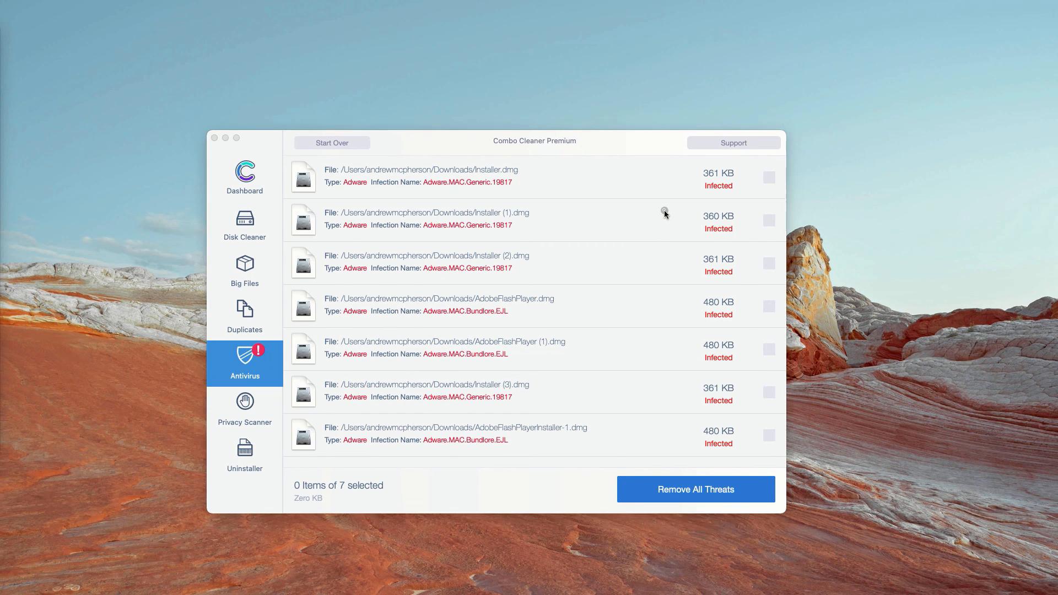
Reveal the next infected file in Finder's Downloads and close the window again
right_click(398, 377)
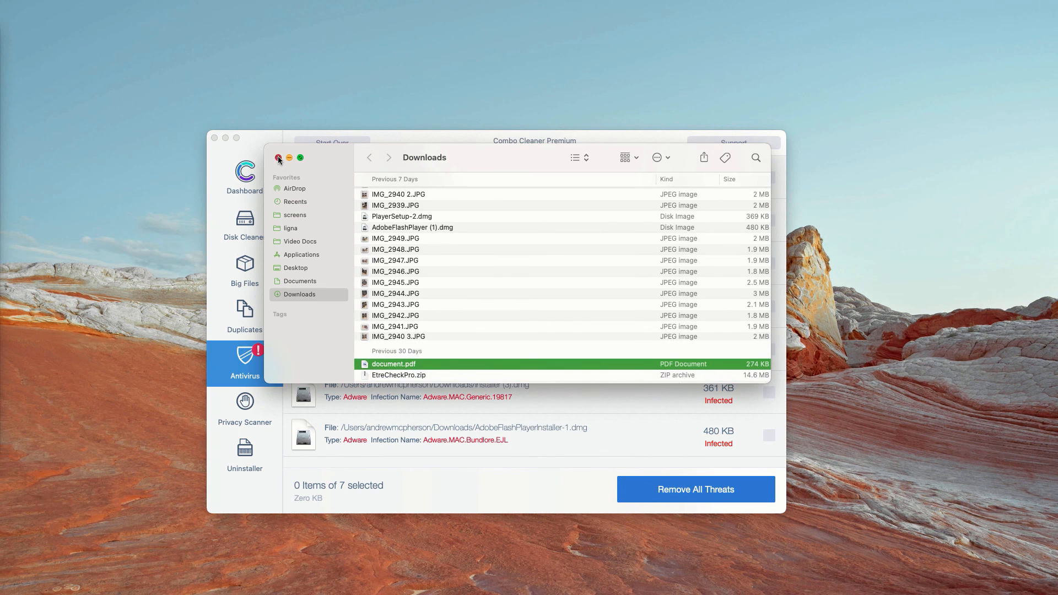
click(277, 158)
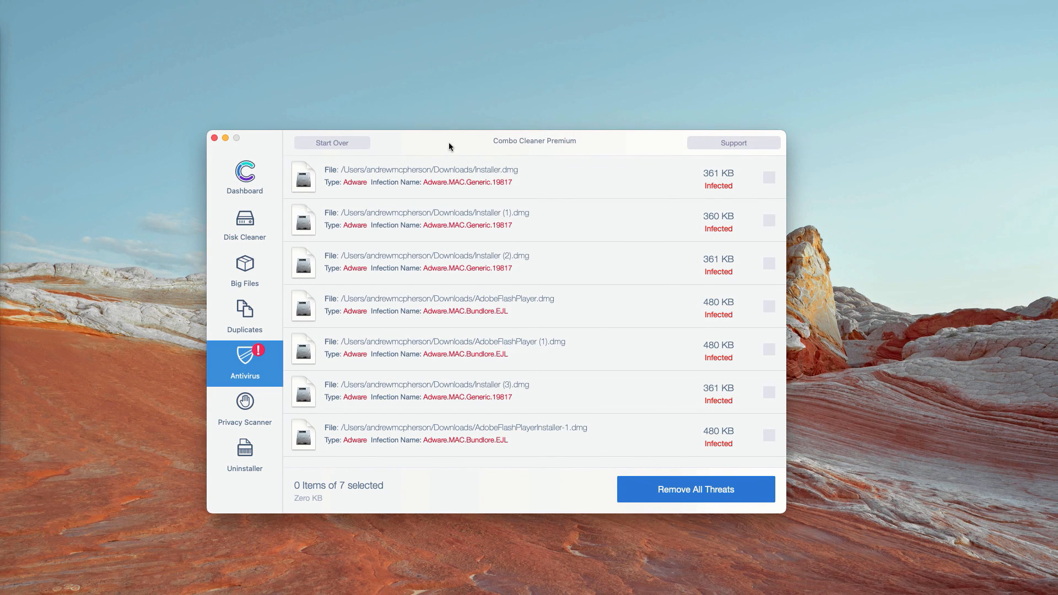